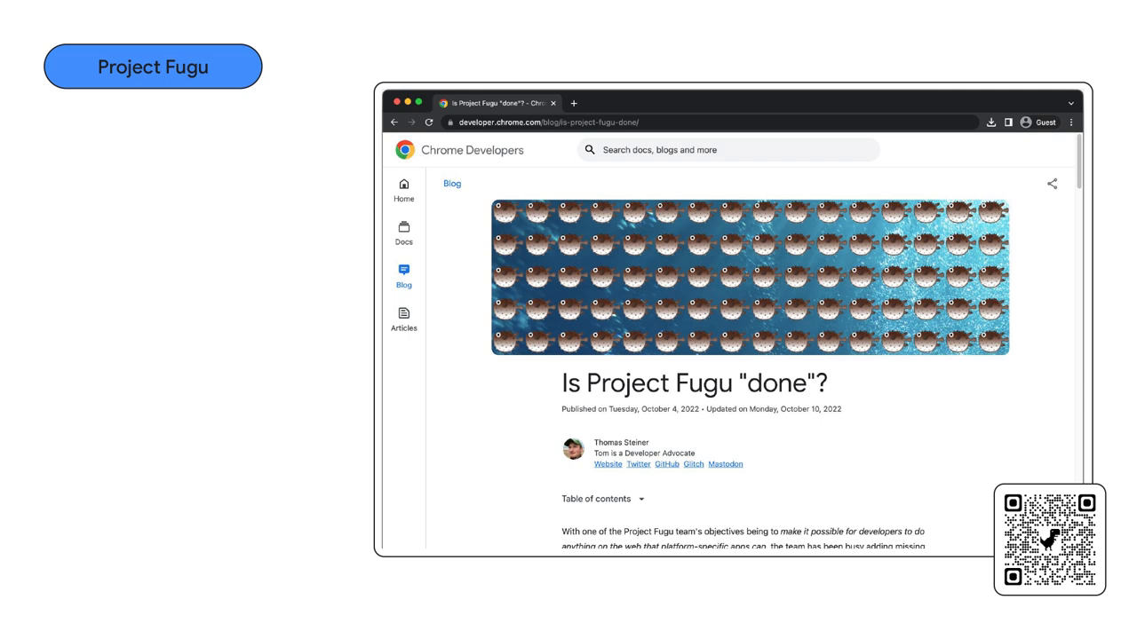
Scroll through the shipped-API table of the 'Is Project Fugu done?' post down to its end.
scroll(down, 3)
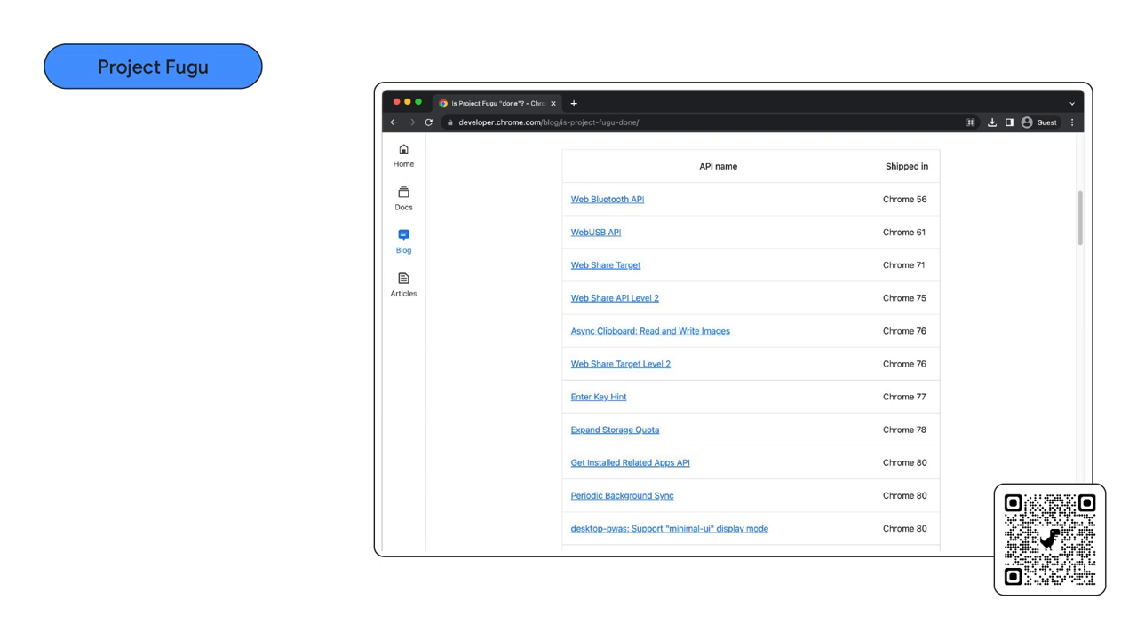
scroll(down, 3)
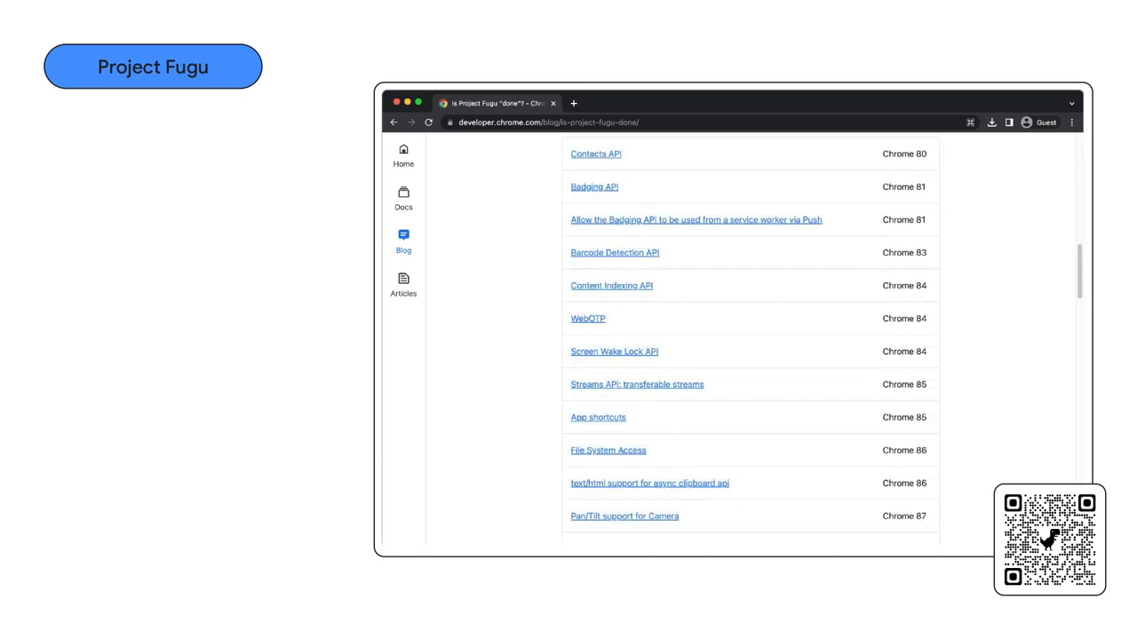
scroll(down, 3)
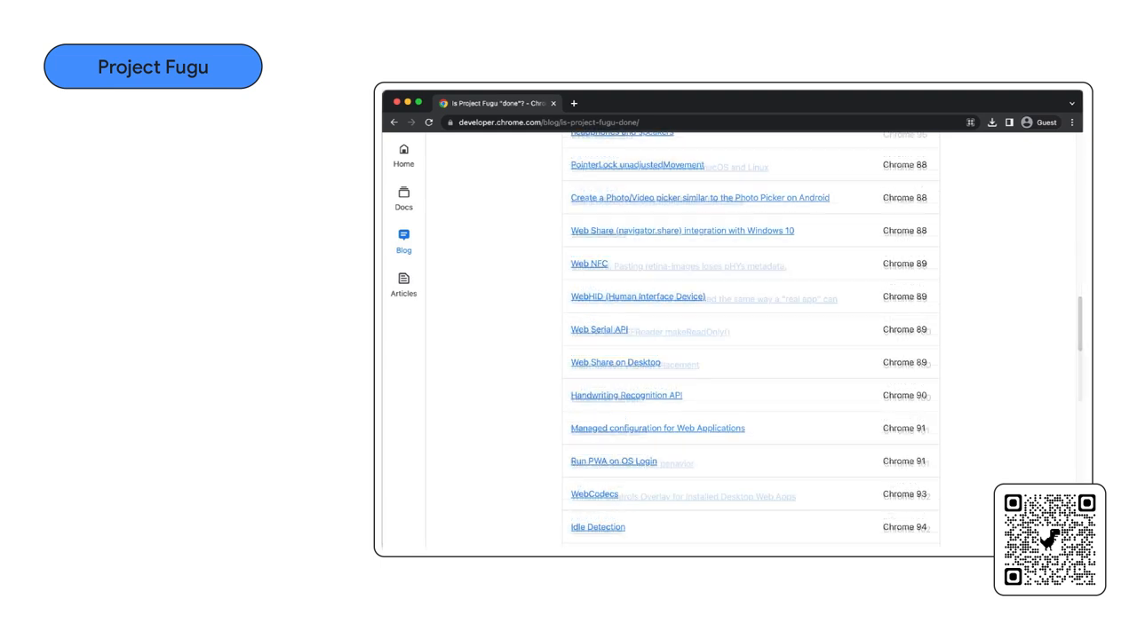
scroll(down, 3)
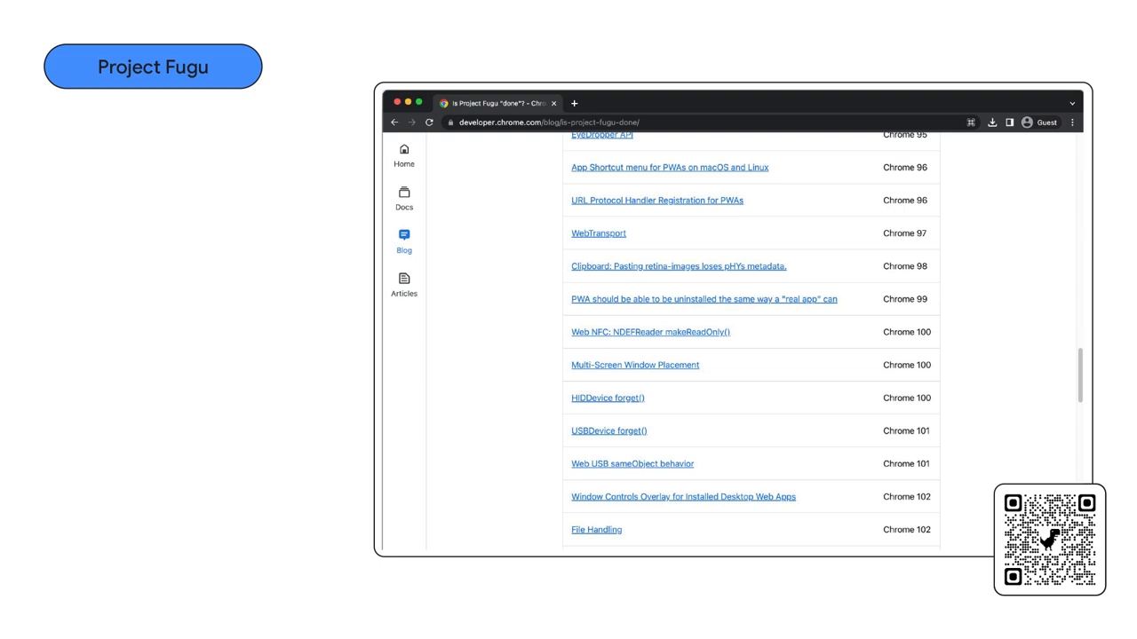
scroll(down, 3)
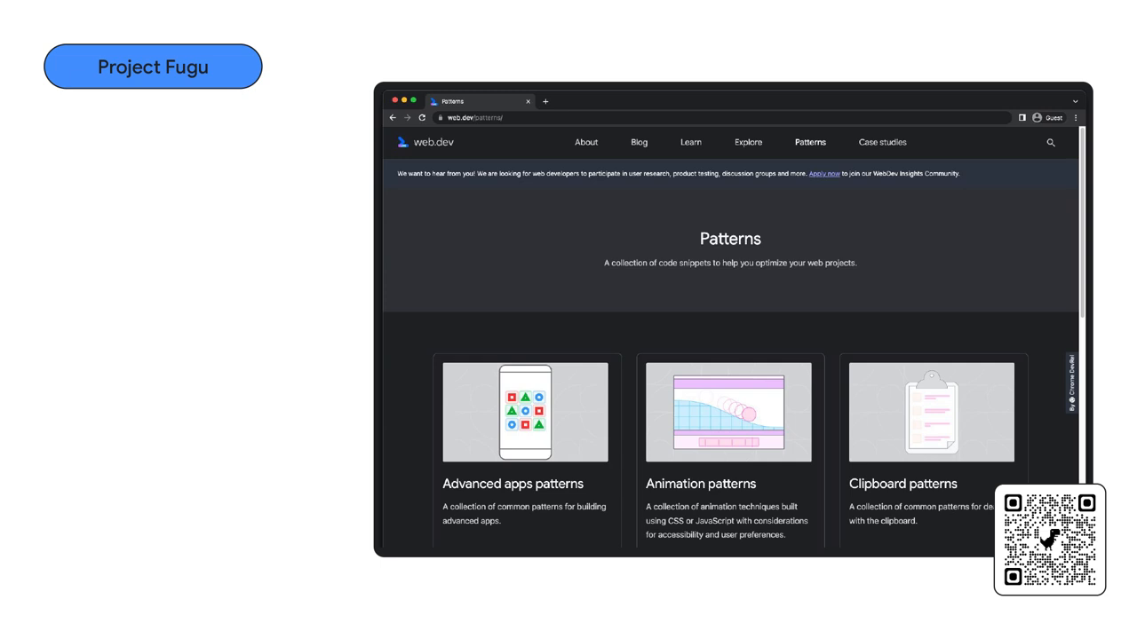
Show the web.dev Patterns collection with its advanced apps, animation and clipboard cards.
click(526, 412)
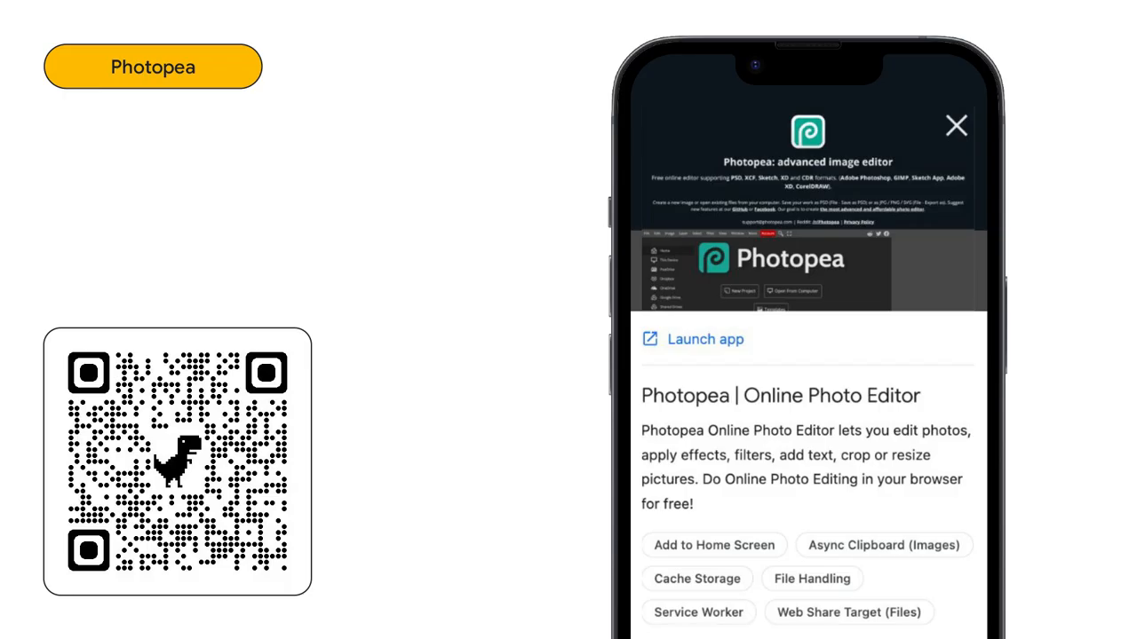
Move from the Photopea showcase entry with its File Handling chip to the file demo.
click(812, 579)
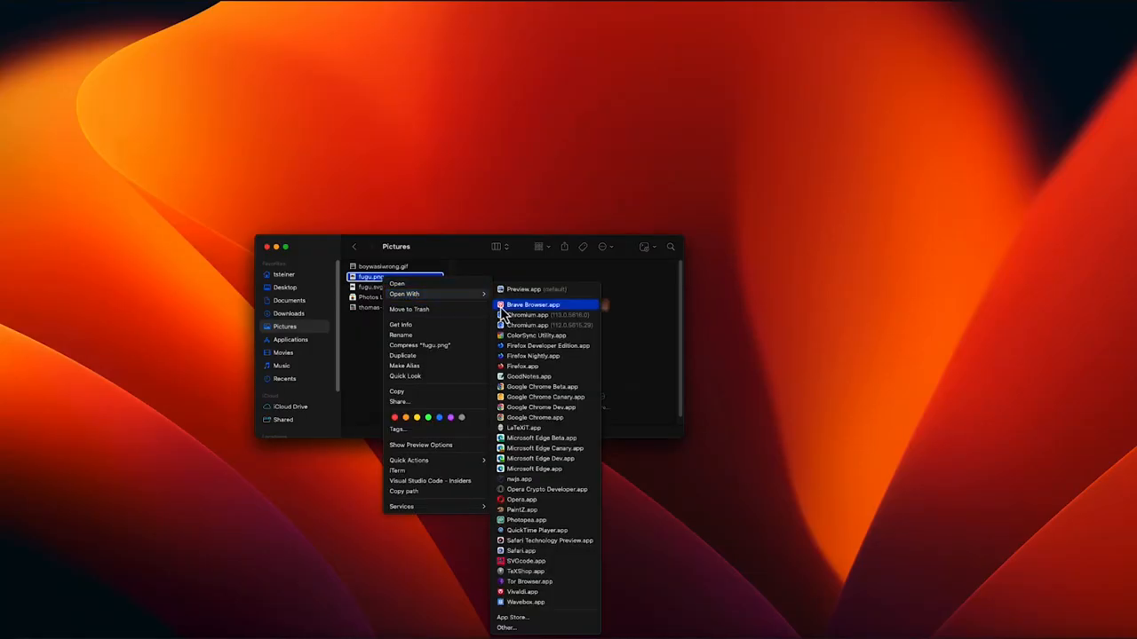
mouse_move(526, 520)
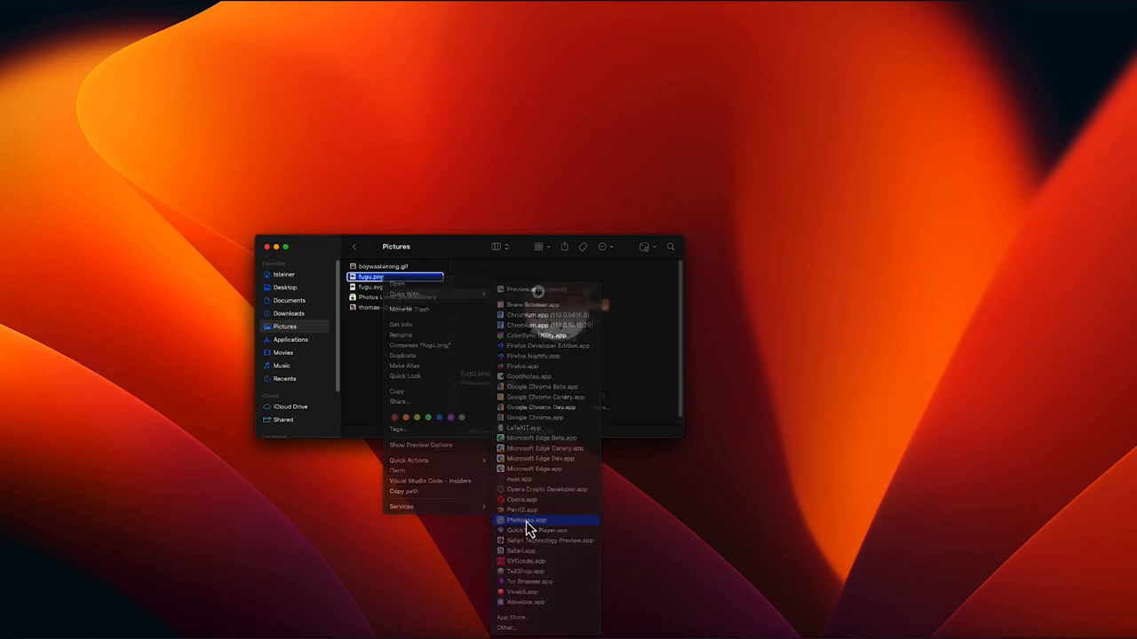
Open fugu.png in Photopea and make Photopea the default for all similar images via Get Info > Change All.
click(526, 518)
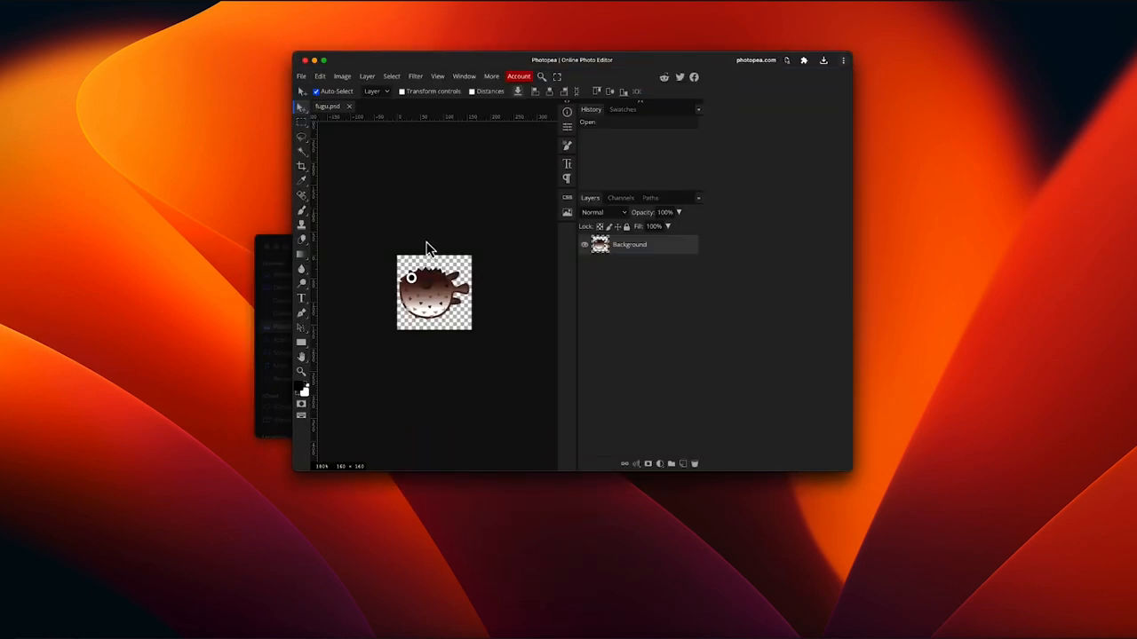
mouse_move(306, 69)
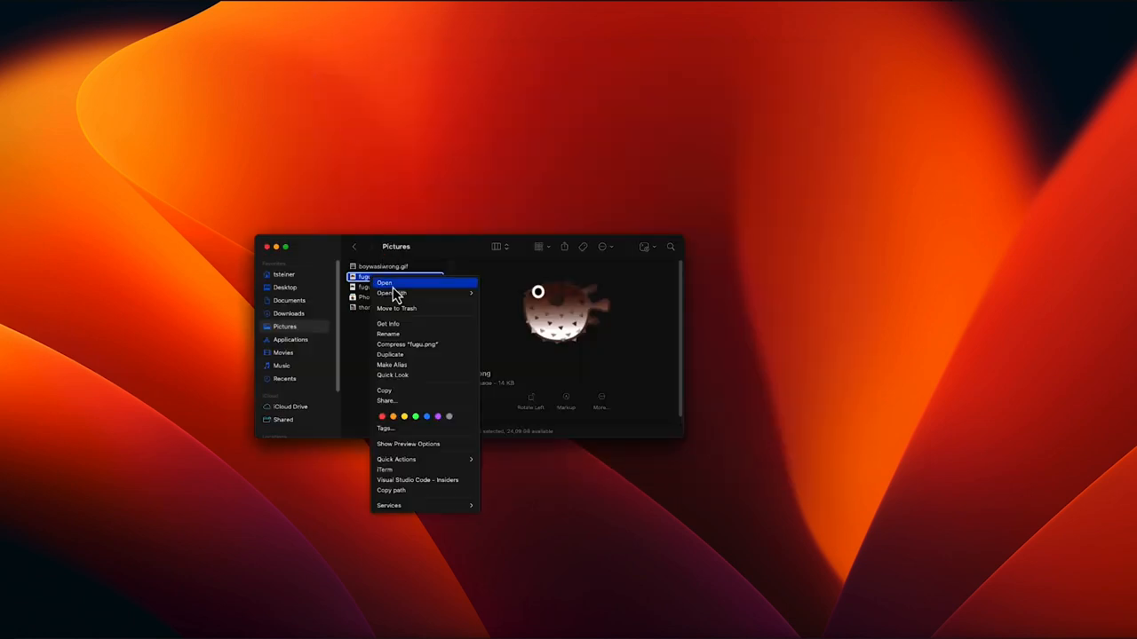
click(387, 323)
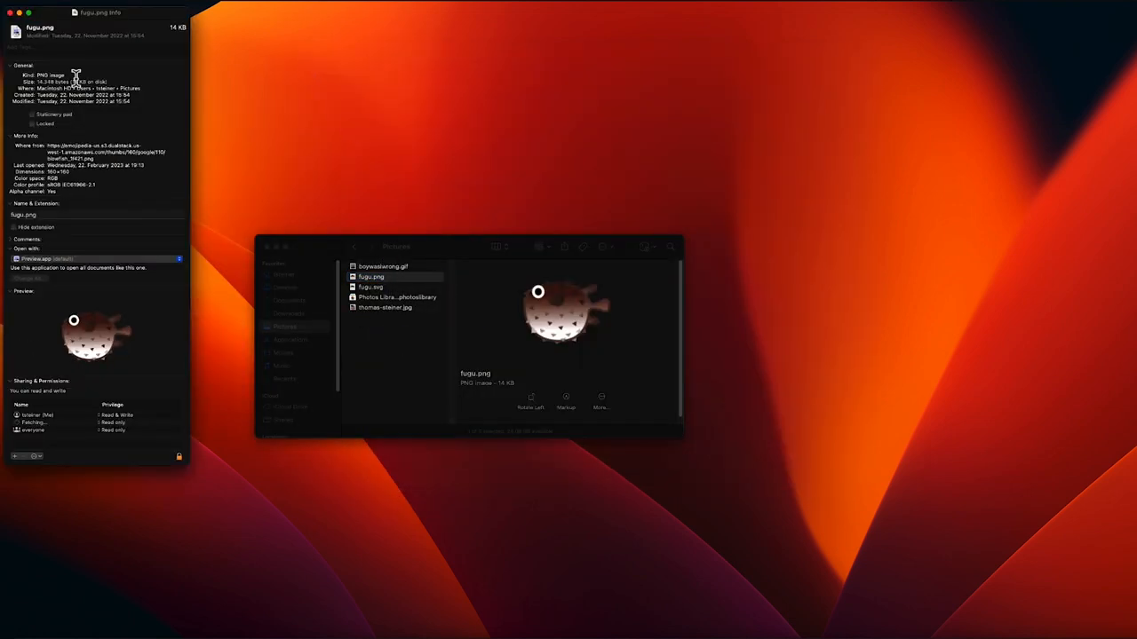
drag(97, 11, 409, 75)
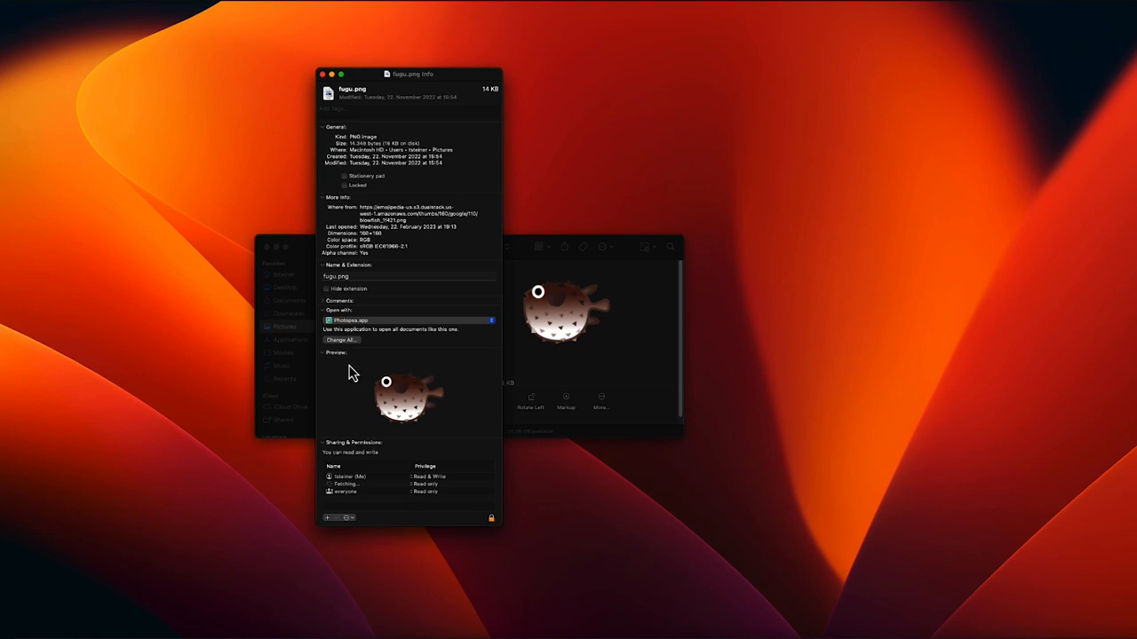
click(341, 341)
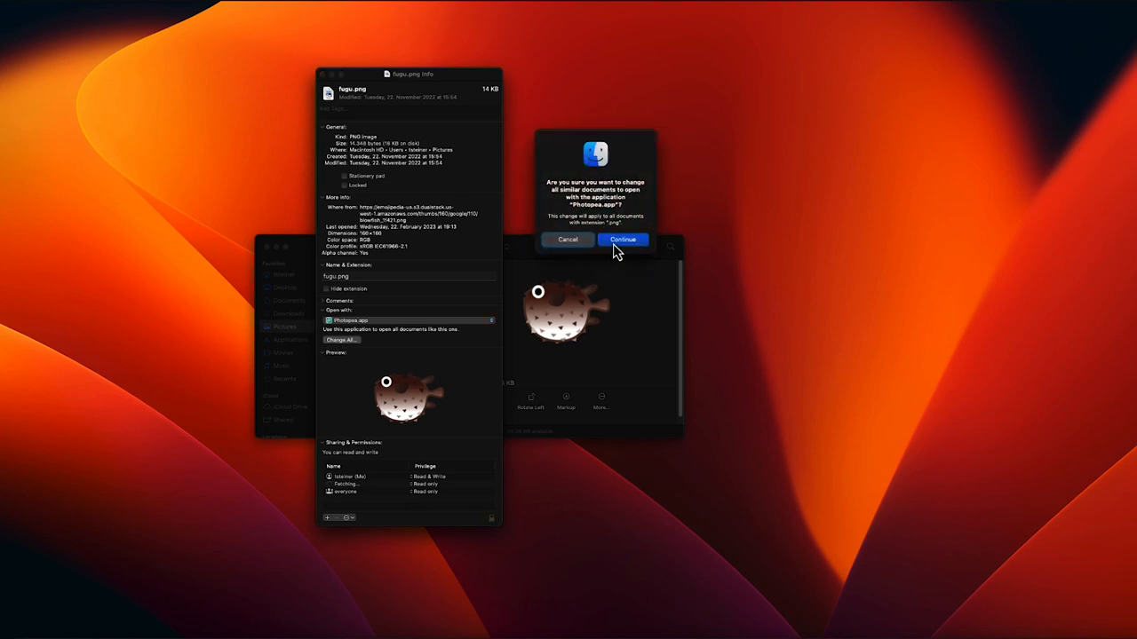
click(622, 238)
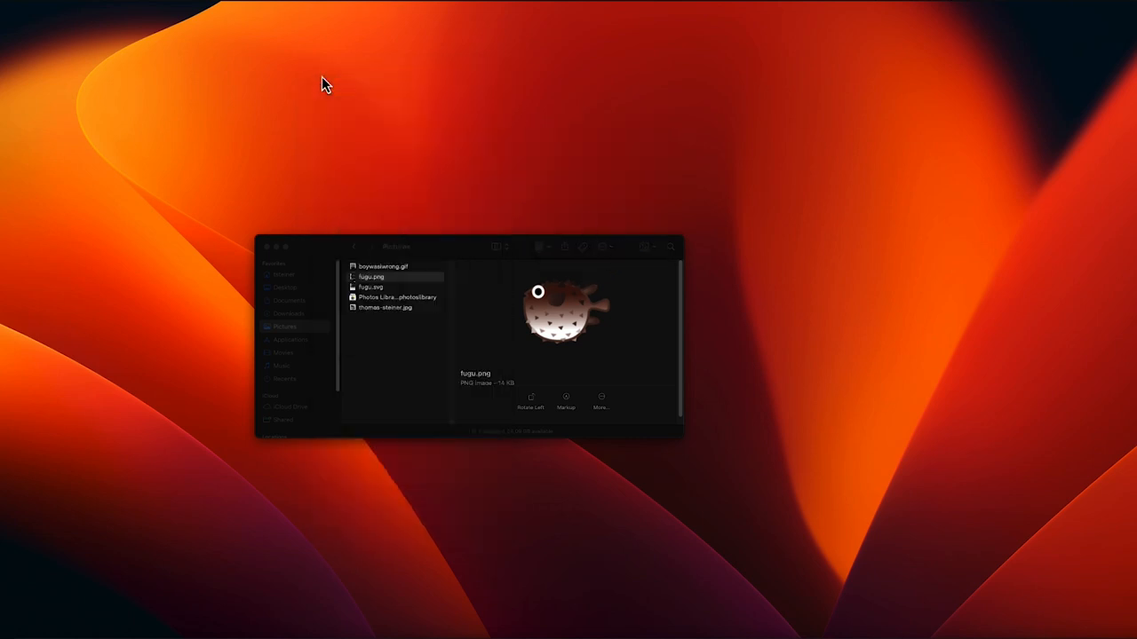
click(371, 277)
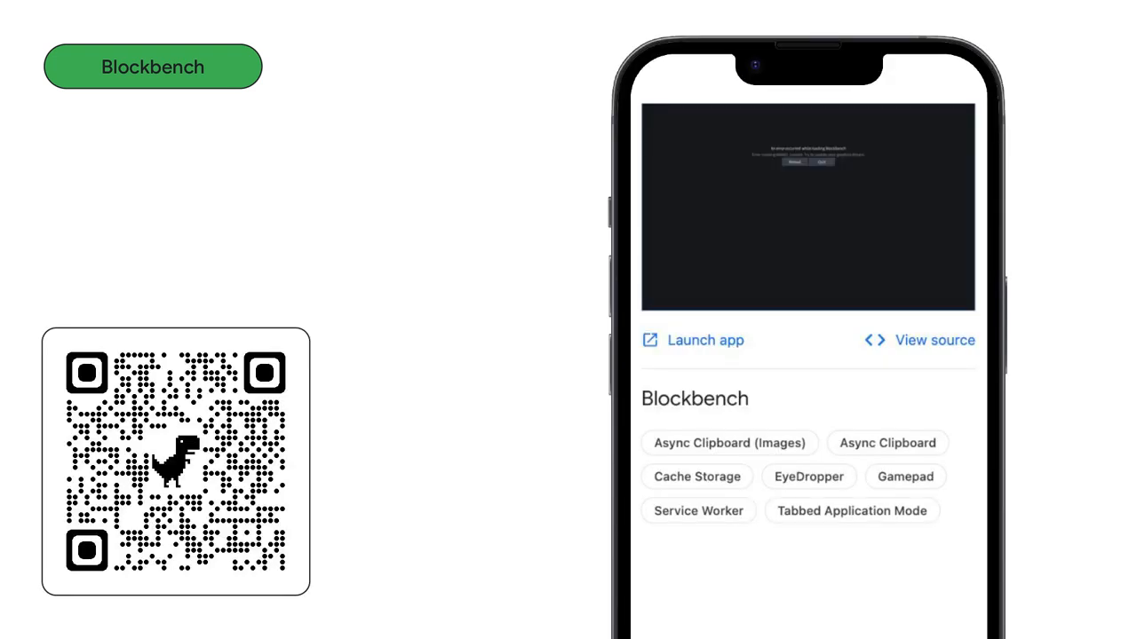
Circle the EyeDropper API chip on the Blockbench showcase and move to the live train model.
click(809, 476)
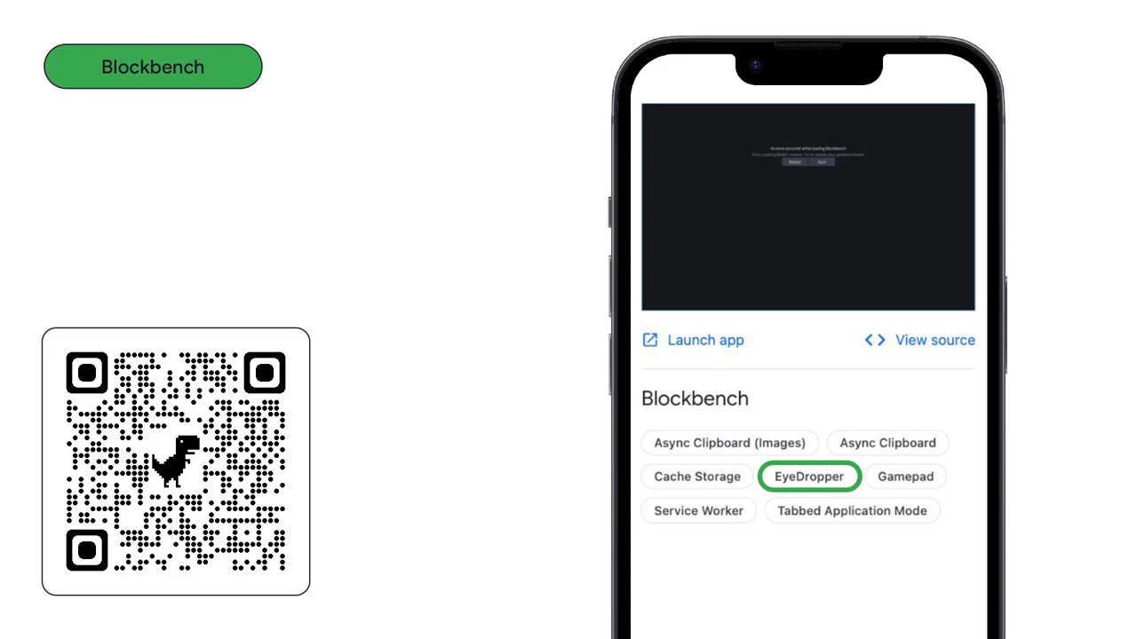
click(692, 341)
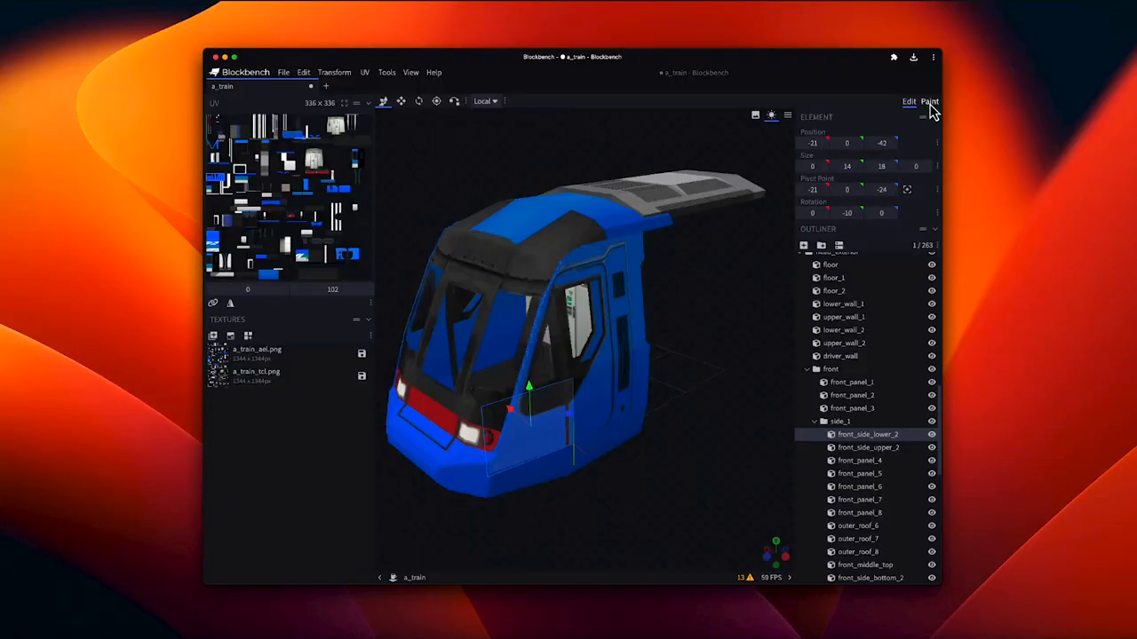
Switch the Blockbench train model into Paint mode for eyedropper colour sampling.
click(929, 100)
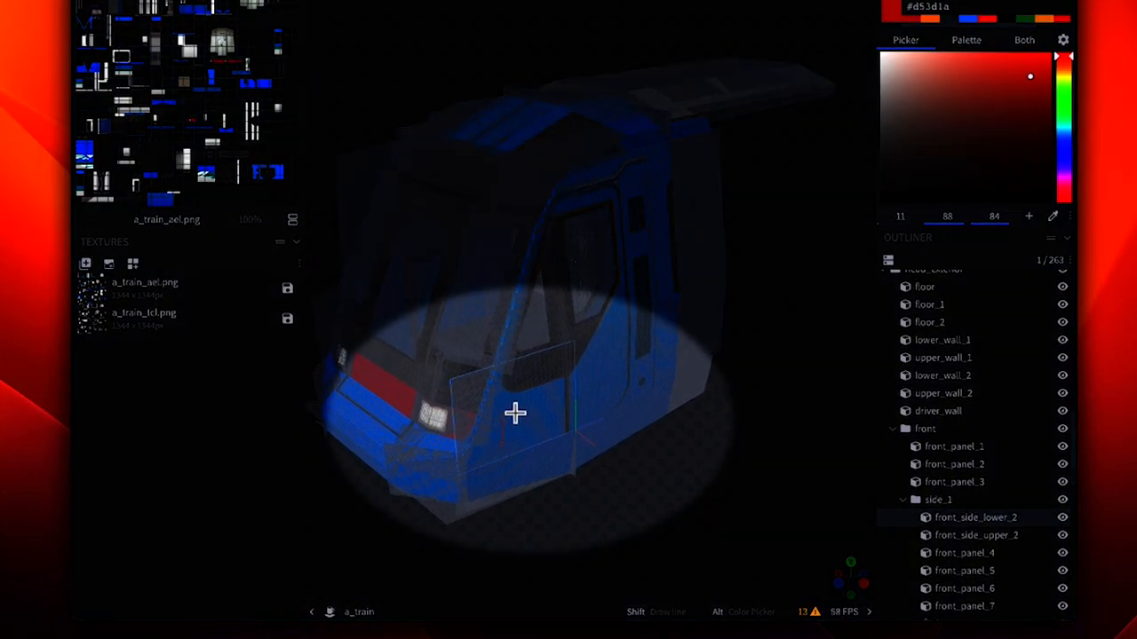
mouse_move(544, 422)
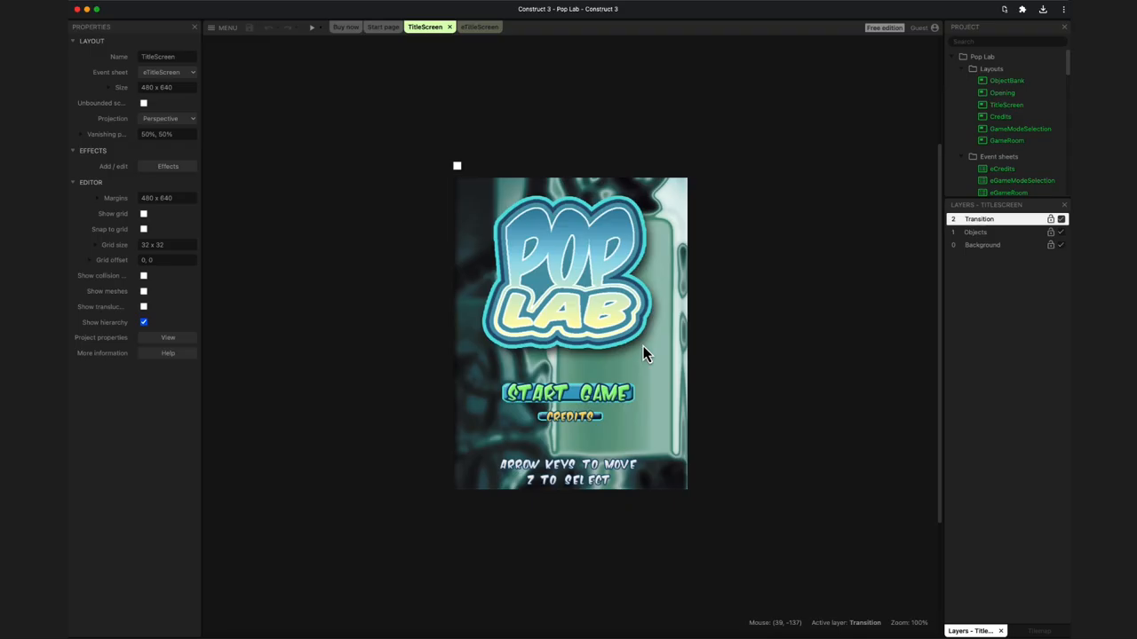
mouse_move(590, 444)
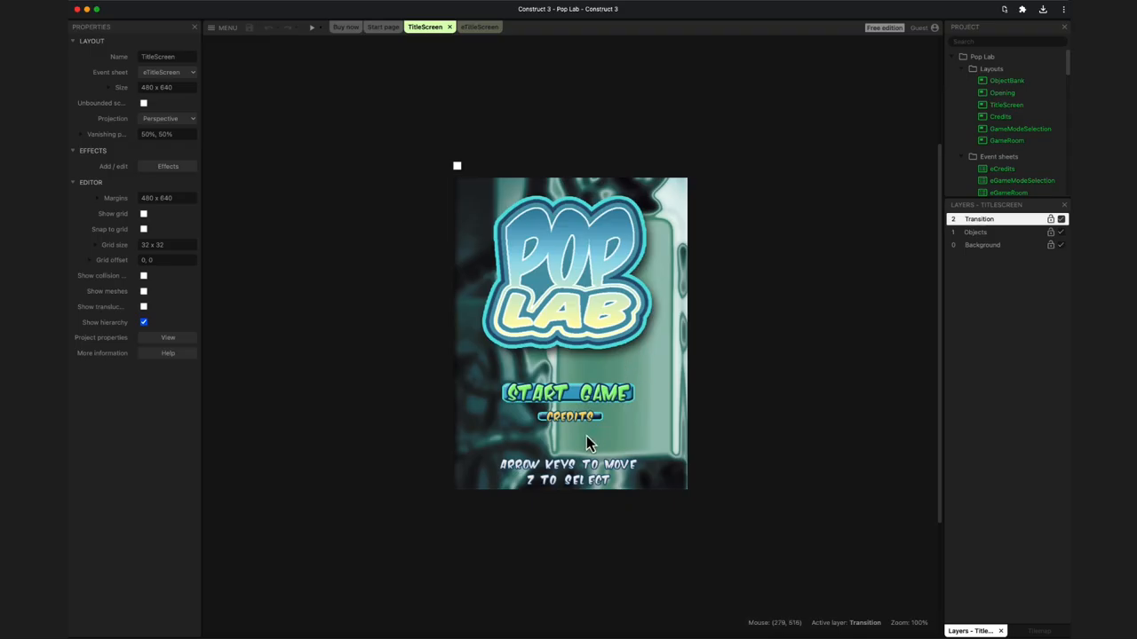
click(568, 480)
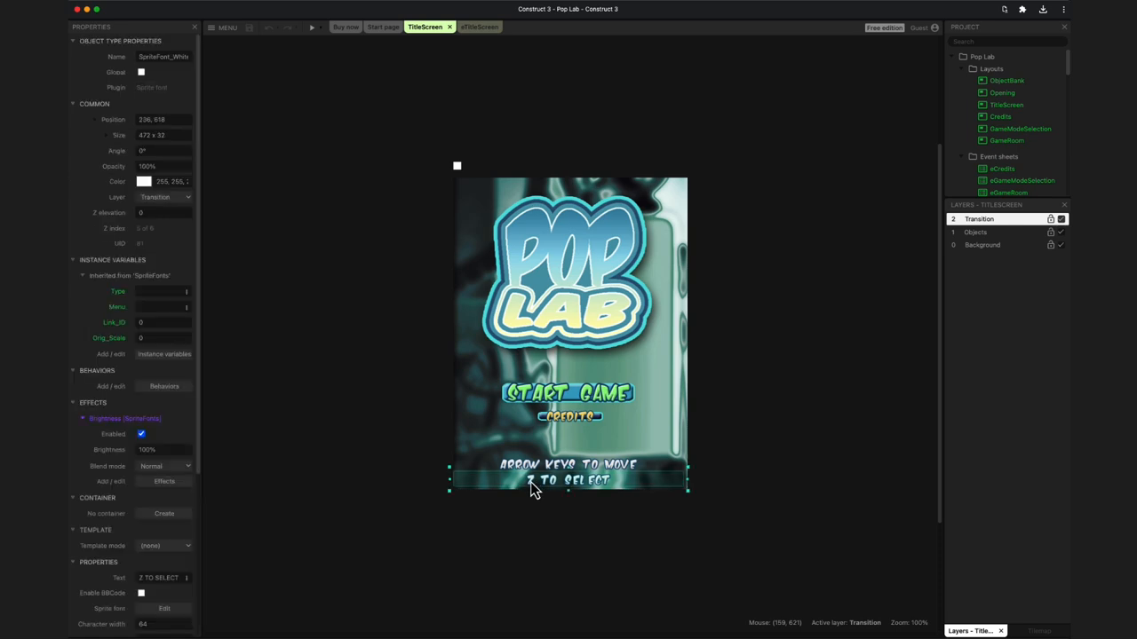
right_click(533, 484)
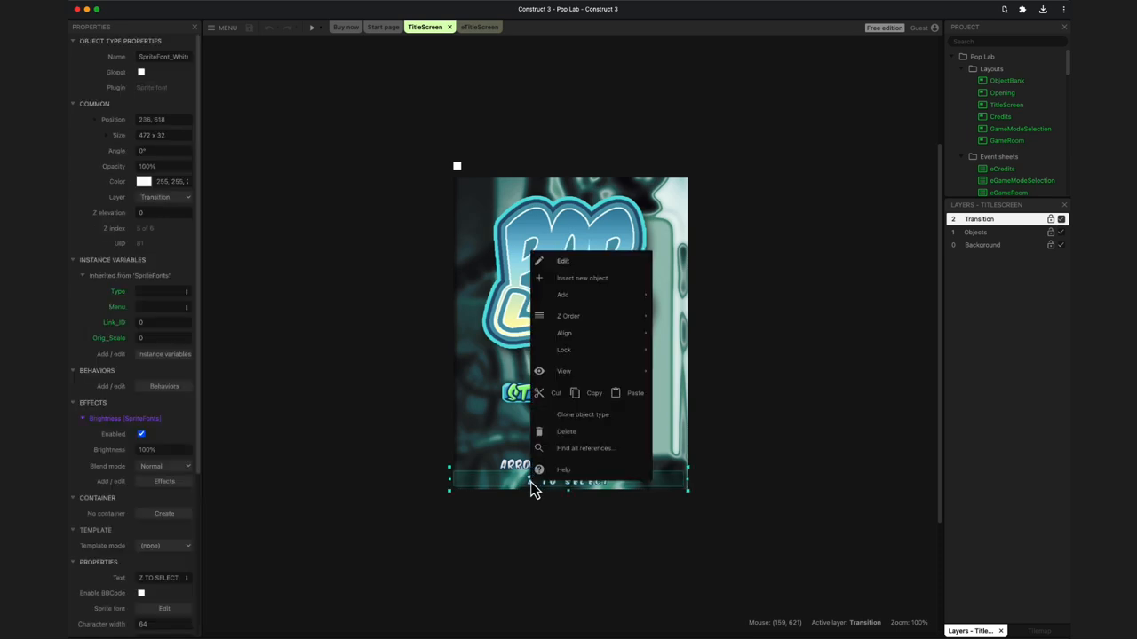
click(563, 260)
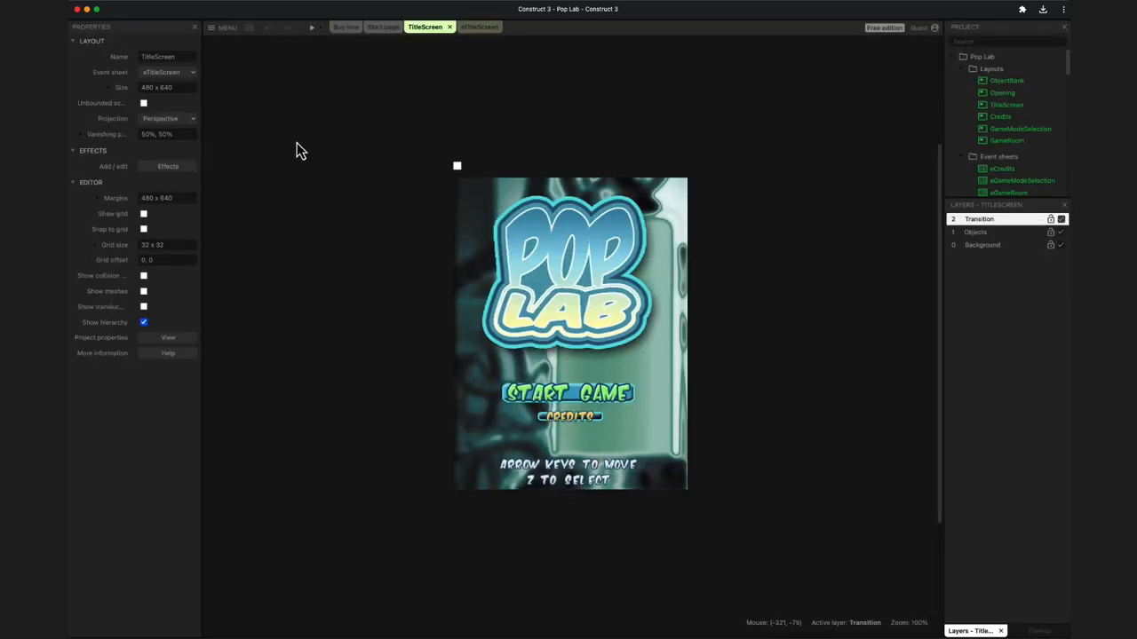
Save Pop Lab as a single poplab.c3p file in Downloads.
click(223, 27)
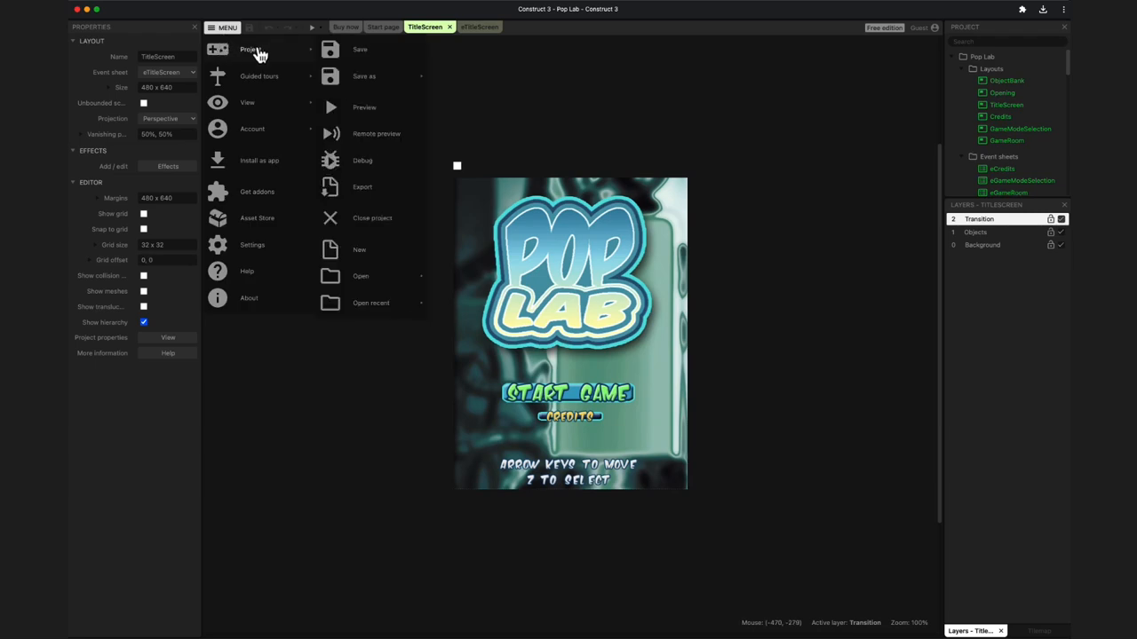
mouse_move(364, 75)
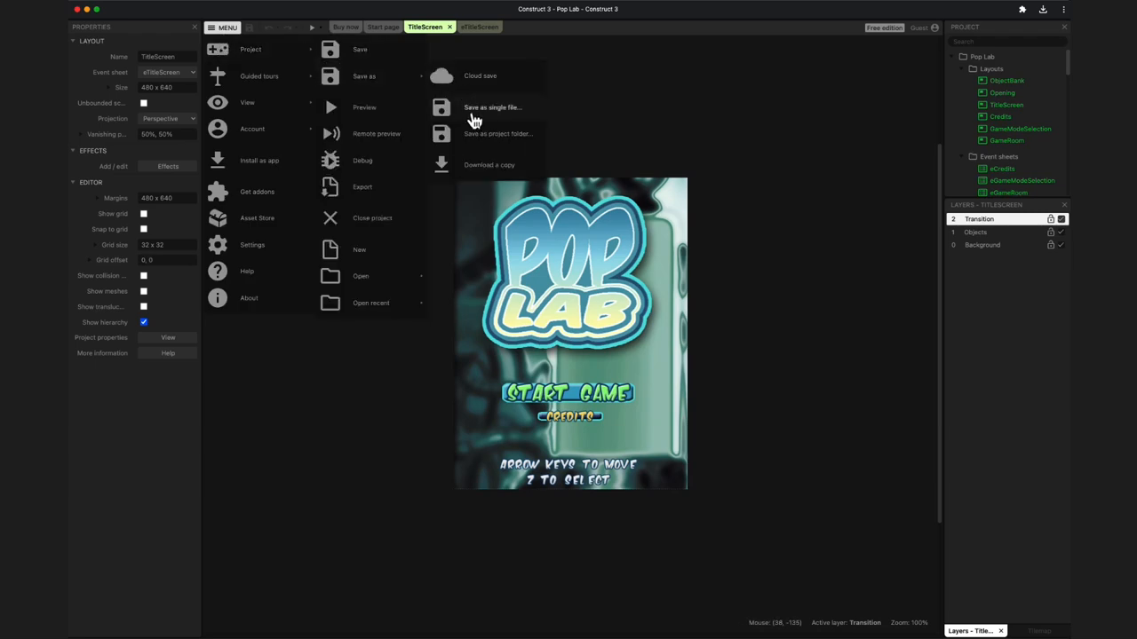
click(493, 109)
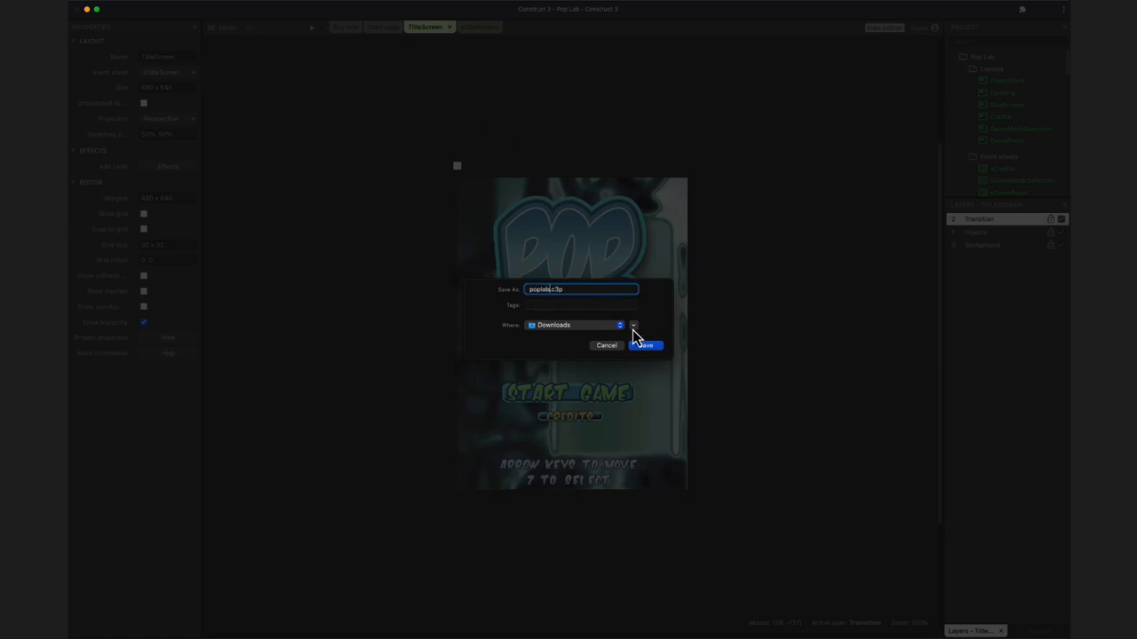
click(643, 344)
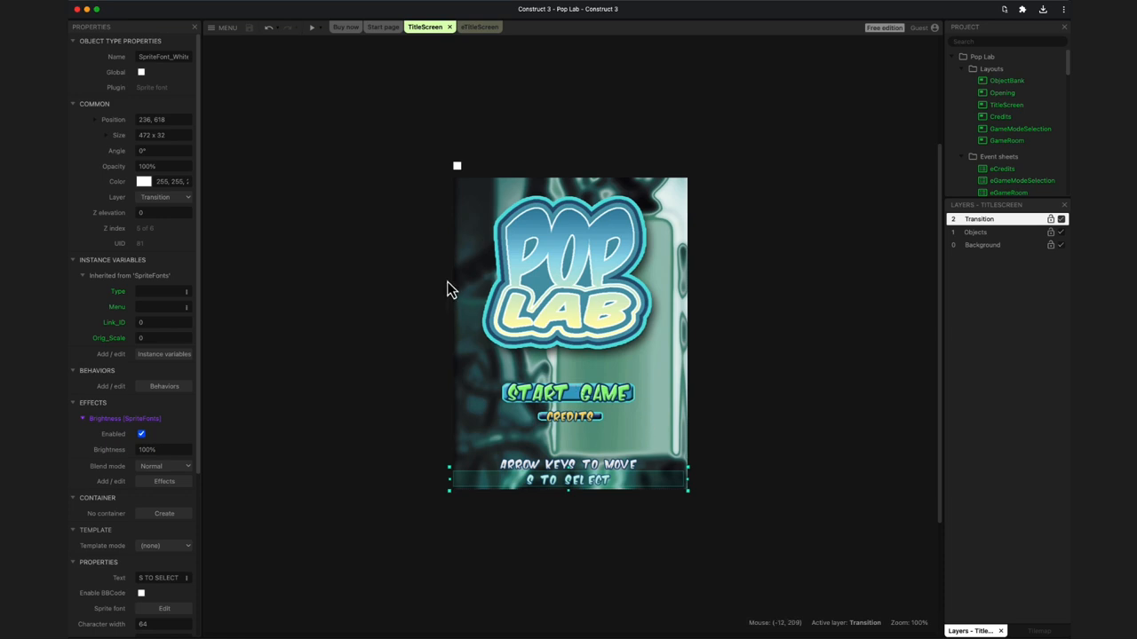
mouse_move(78, 43)
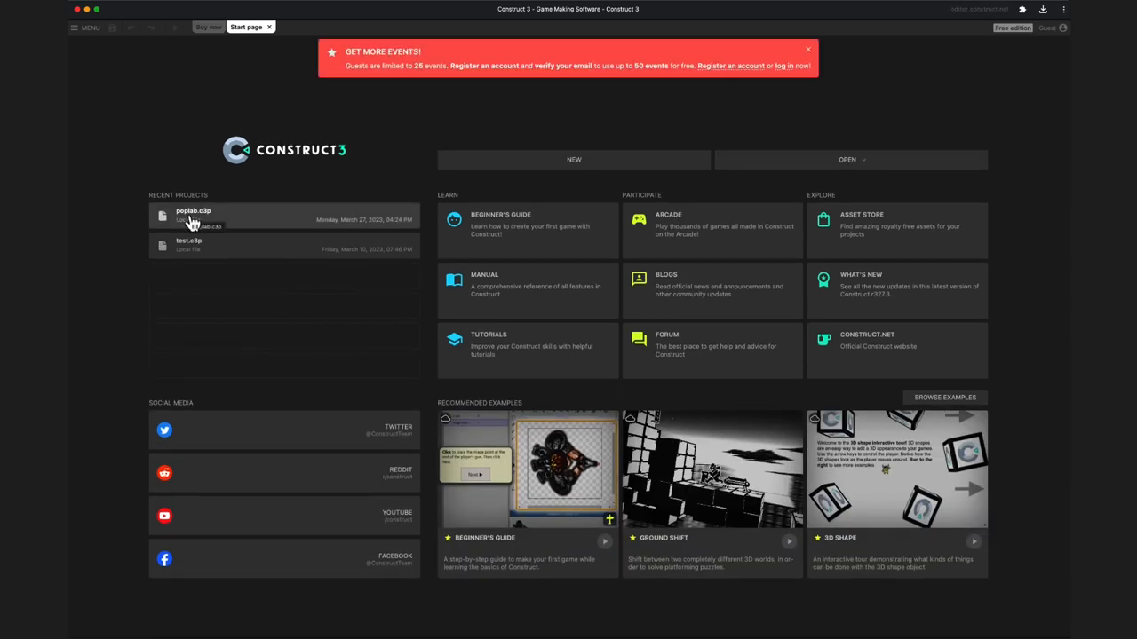
Reopen poplab.c3p from recent projects and allow the site to edit it.
click(192, 217)
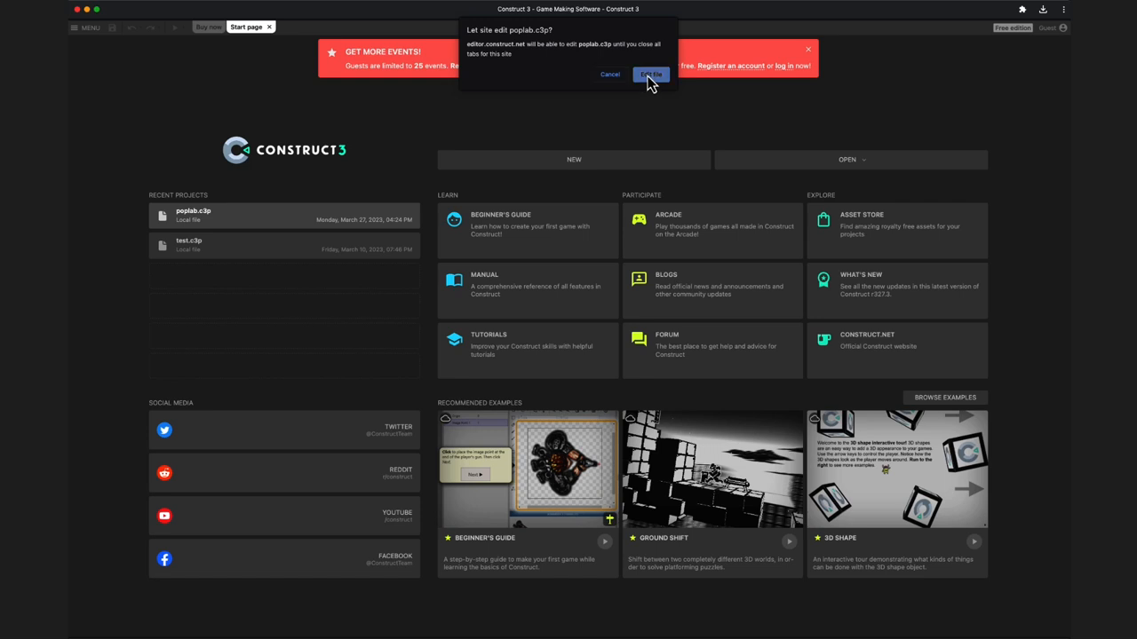
click(650, 74)
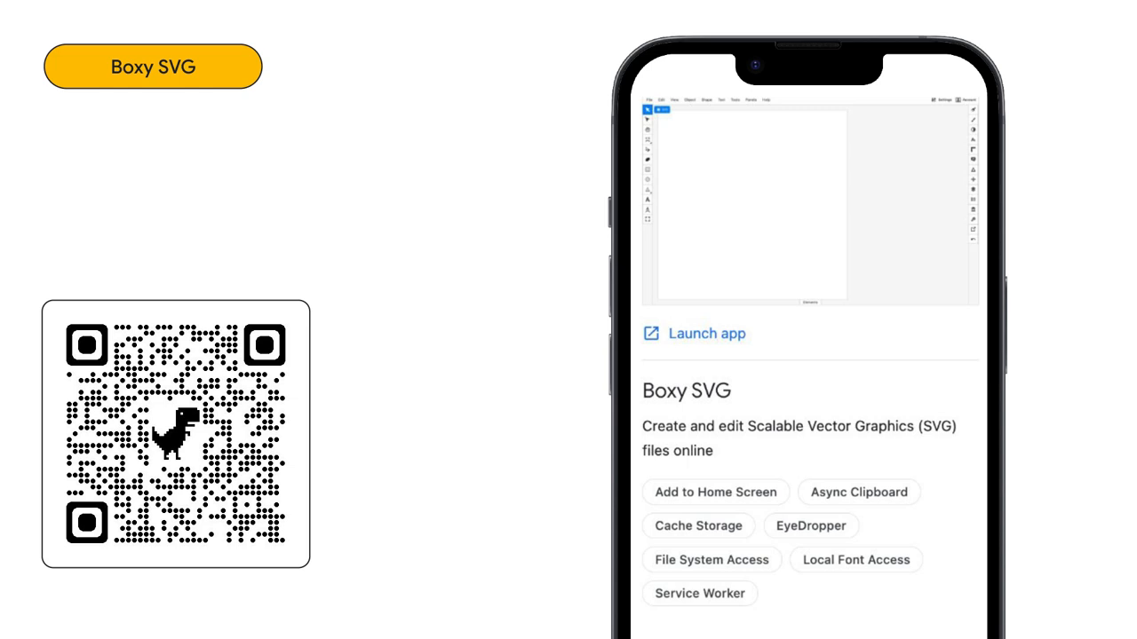
Add the caption 'Project Fugu rocks!' below the pufferfish in Boxy SVG.
click(857, 559)
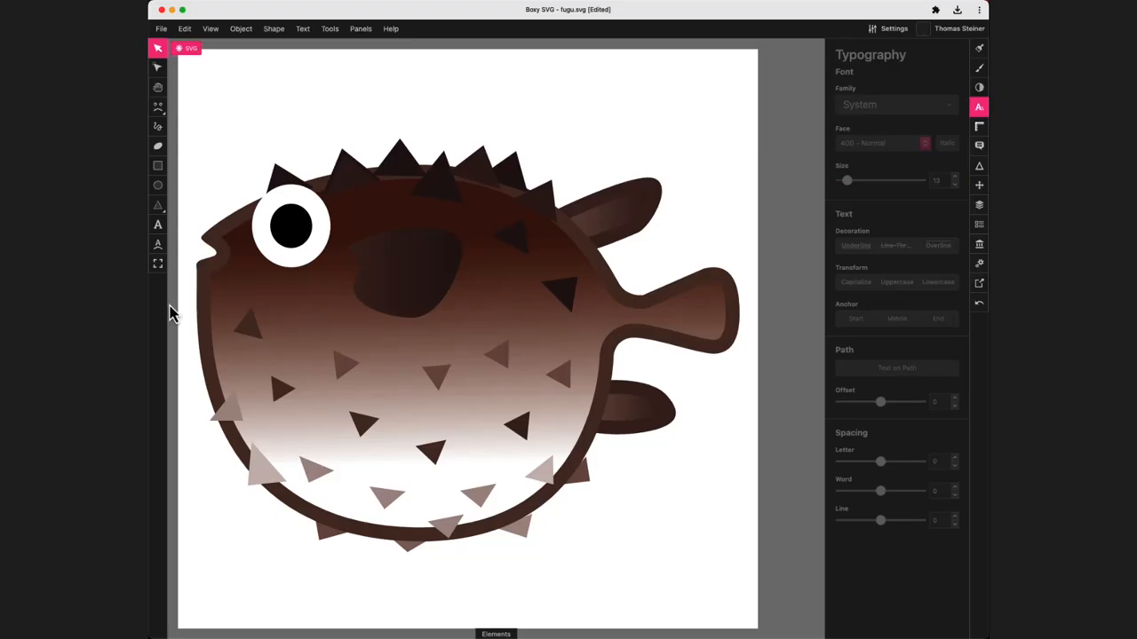
text(Pro)
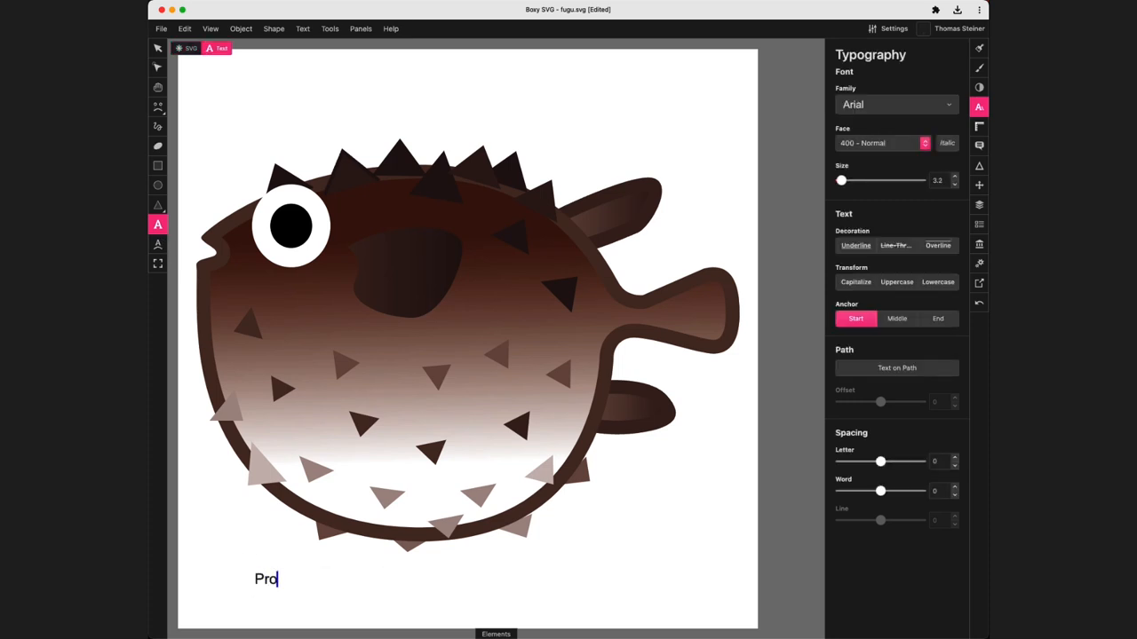
text(ject Fugu rocks!)
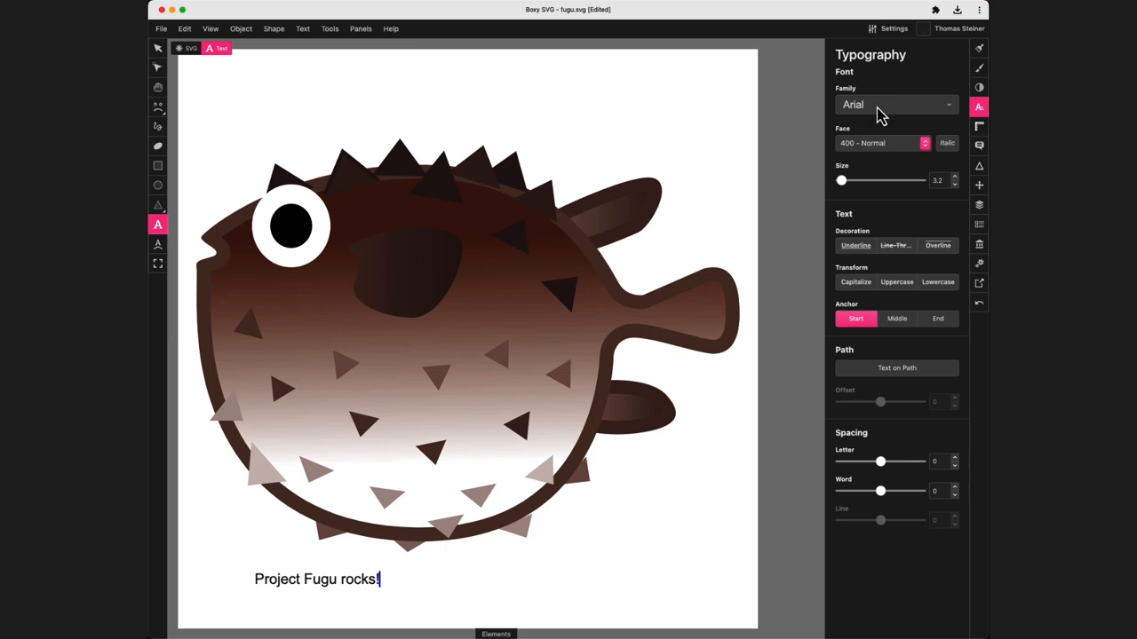
Search local fonts for 'marker' and set the caption in Marker Felt.
click(895, 104)
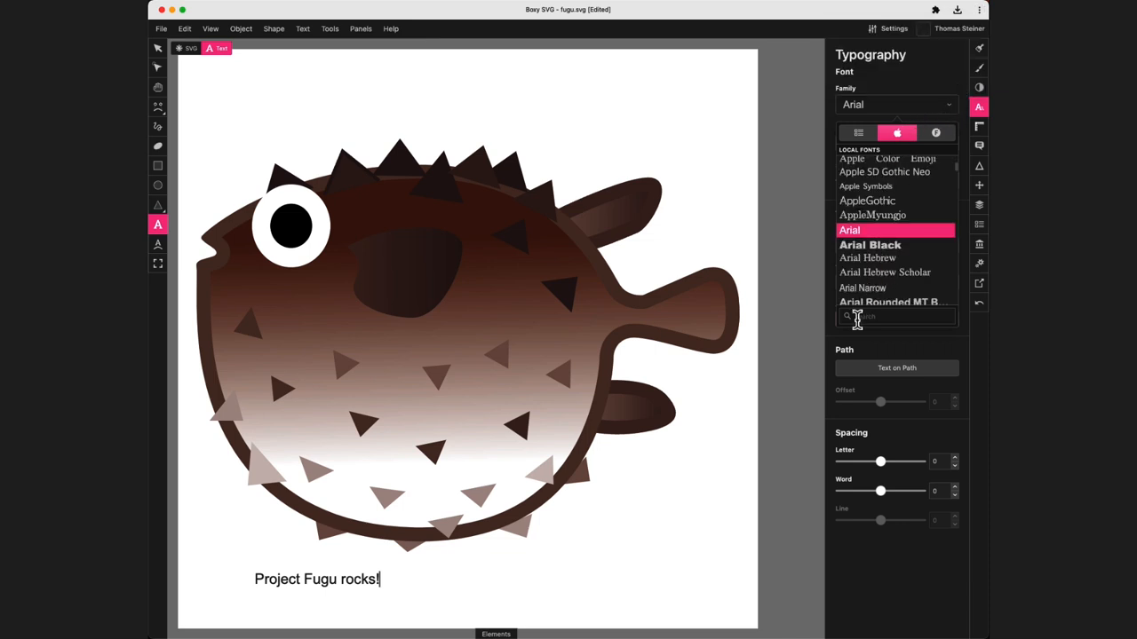
text(marker)
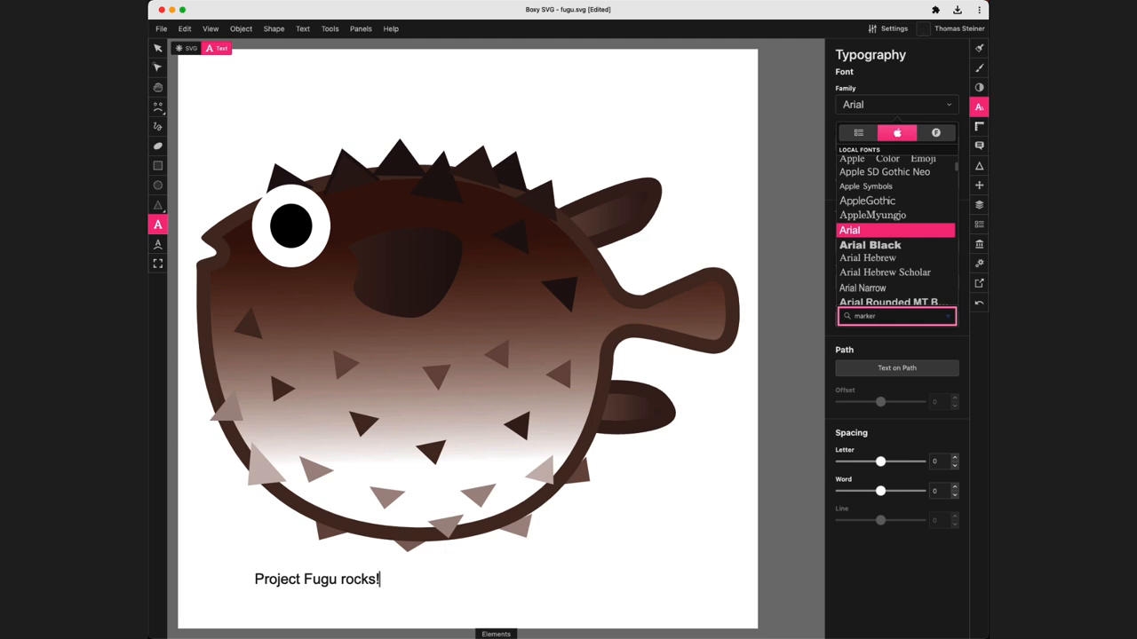
click(863, 162)
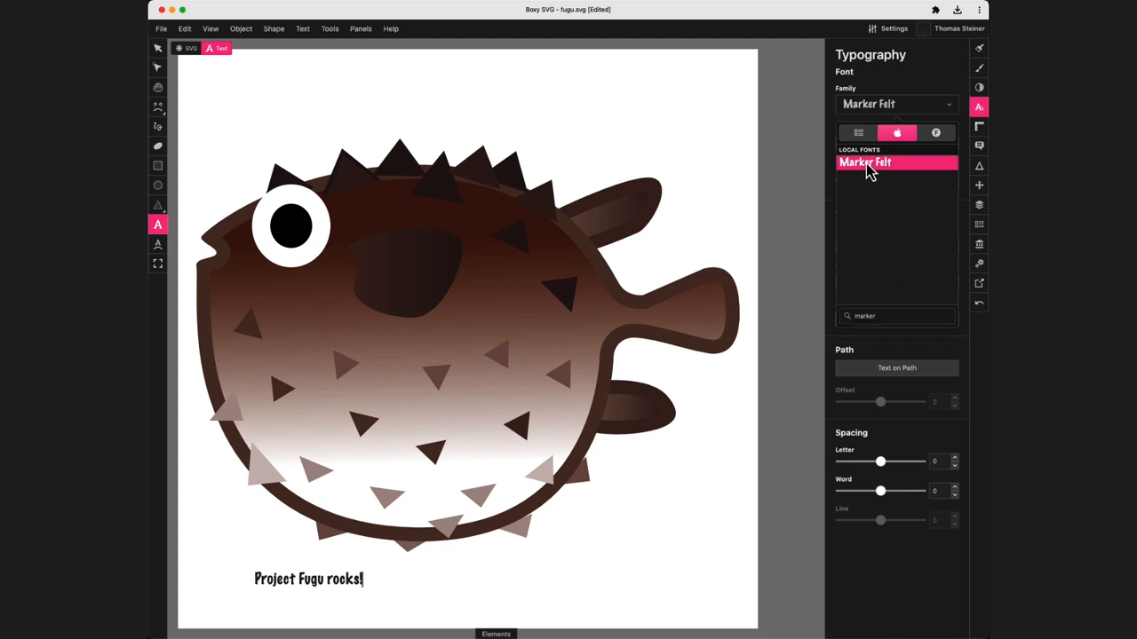
click(863, 163)
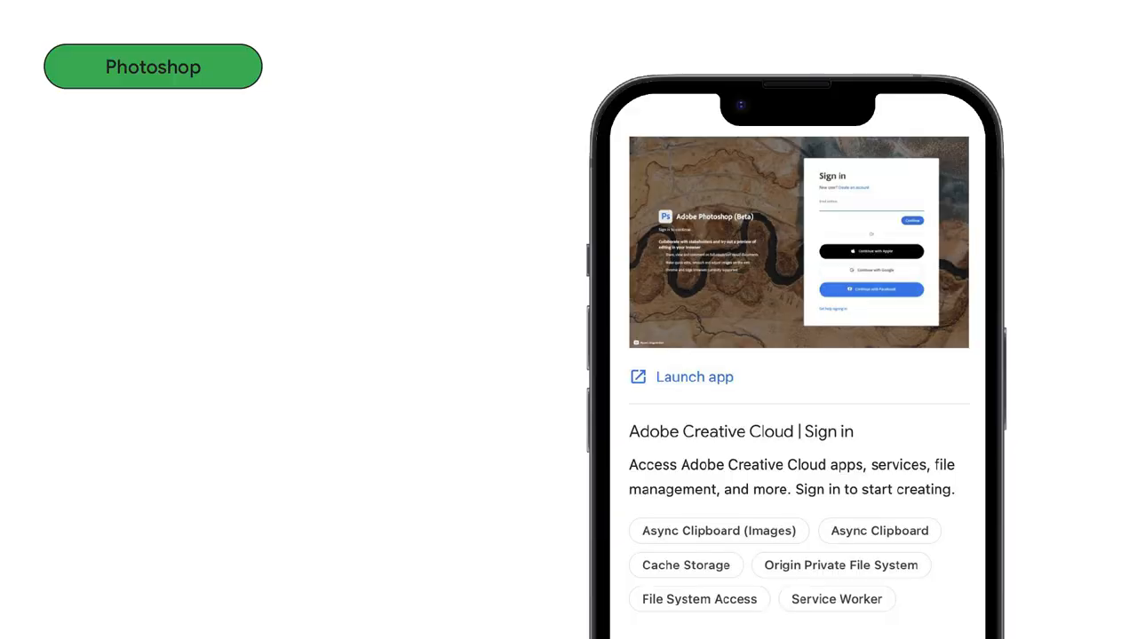
click(840, 565)
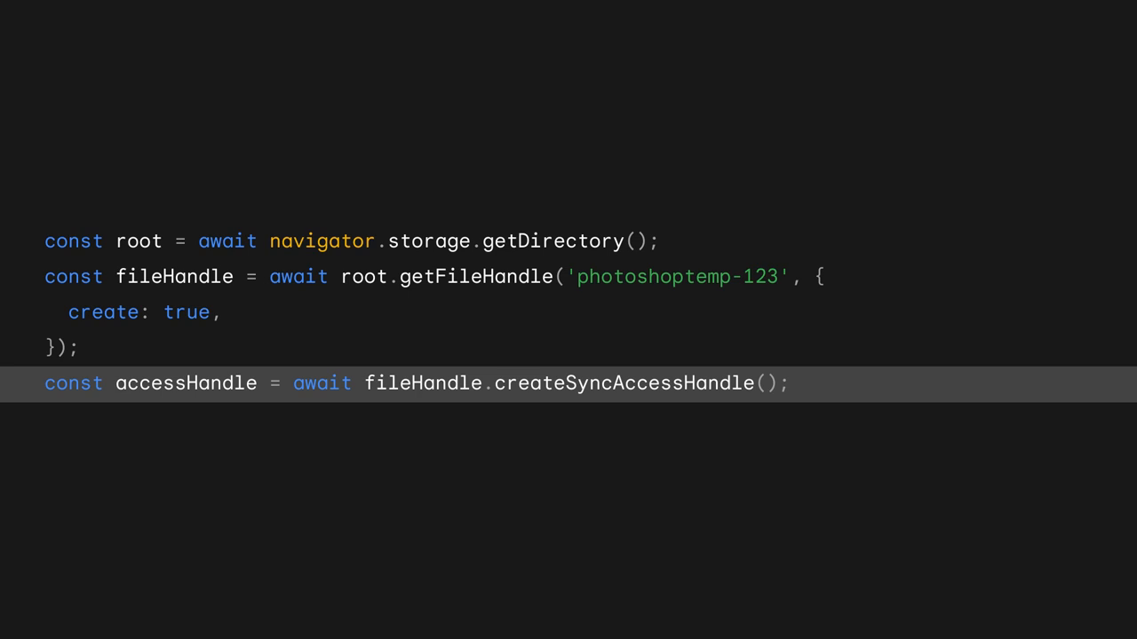
Advance the OPFS code slide to the sync access handle write, getSize and read calls.
scroll(down, 3)
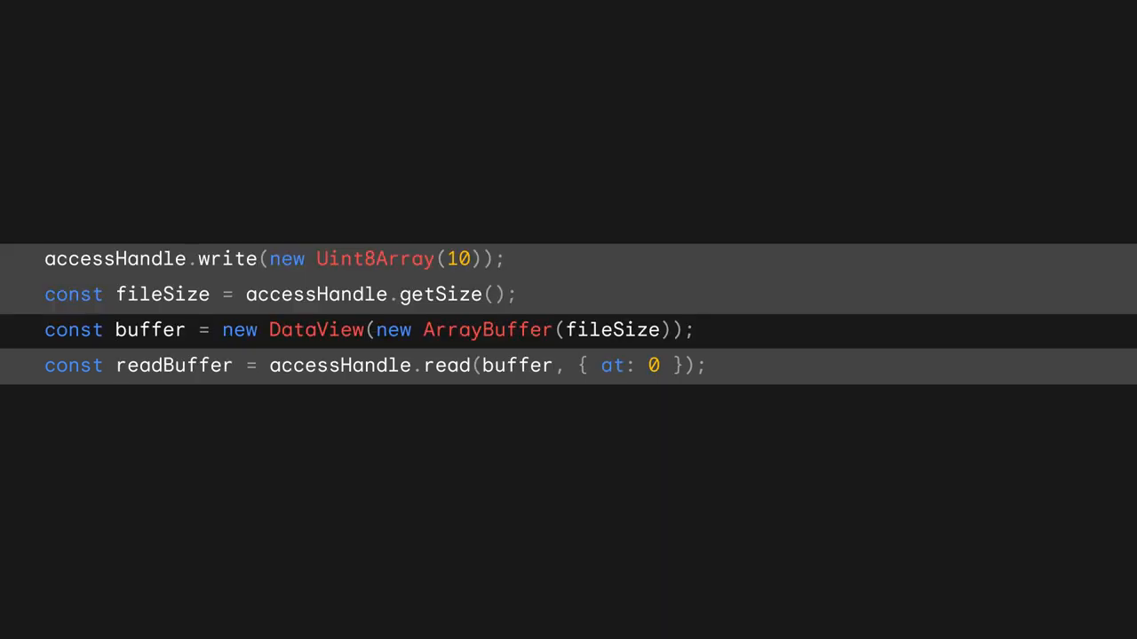